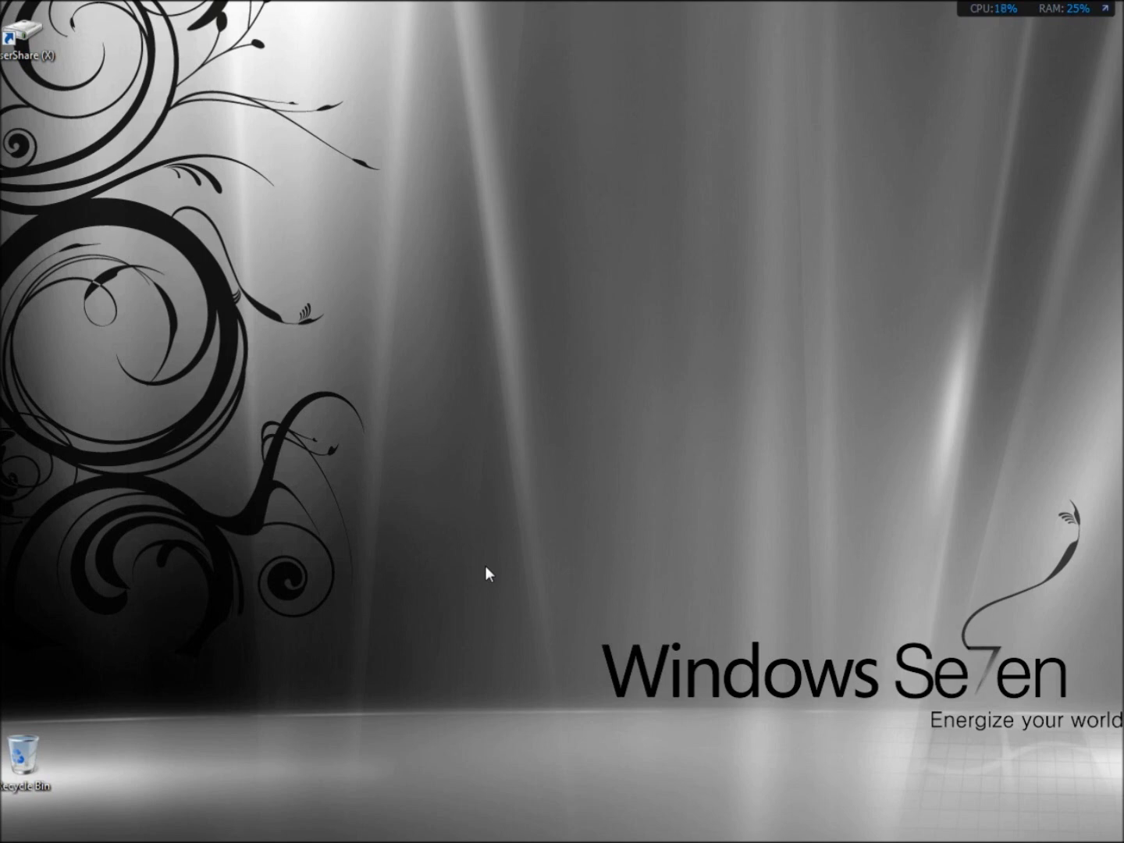
mouse_move(459, 499)
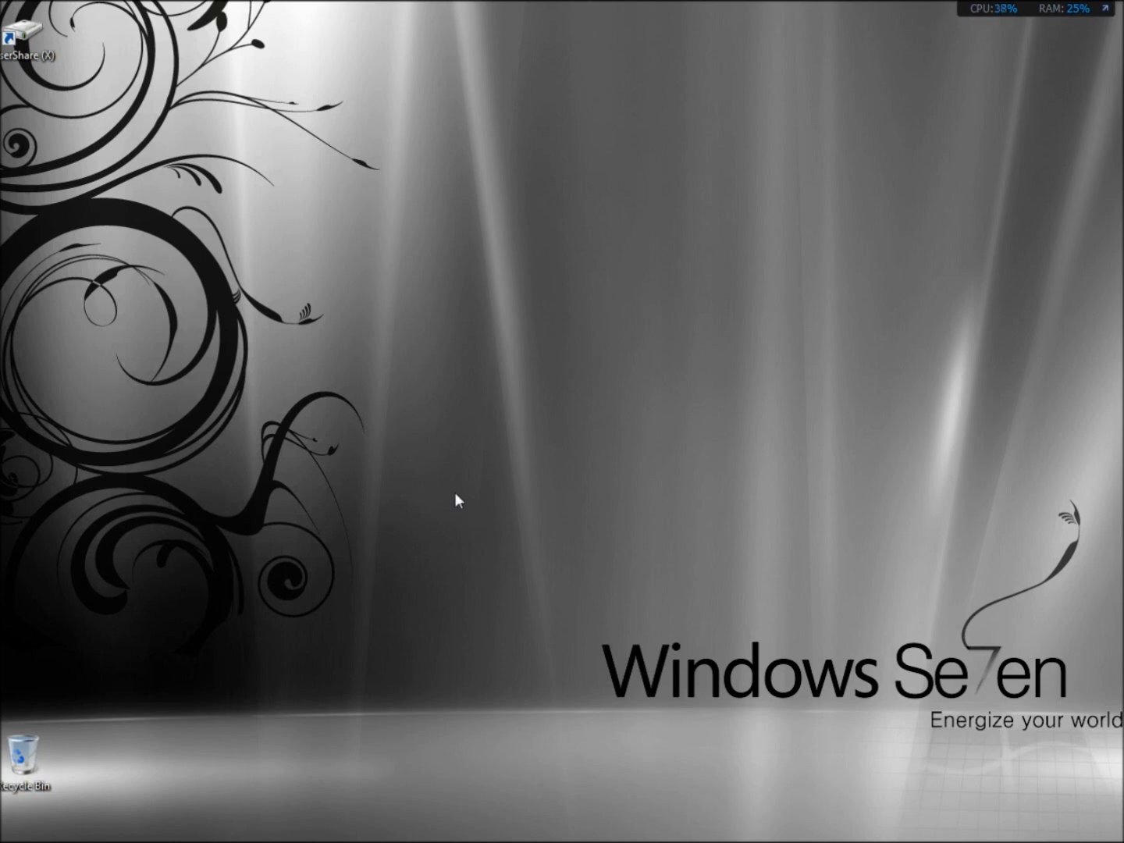
mouse_move(523, 155)
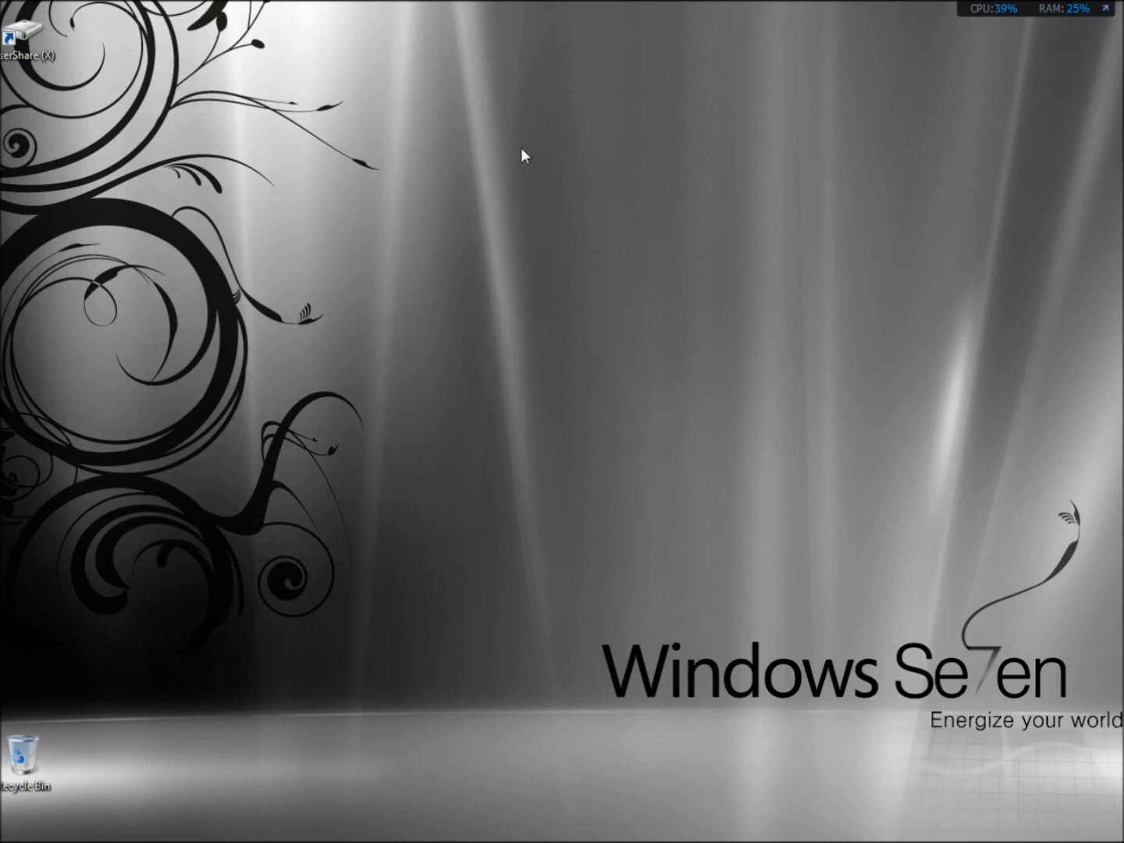
mouse_move(794, 92)
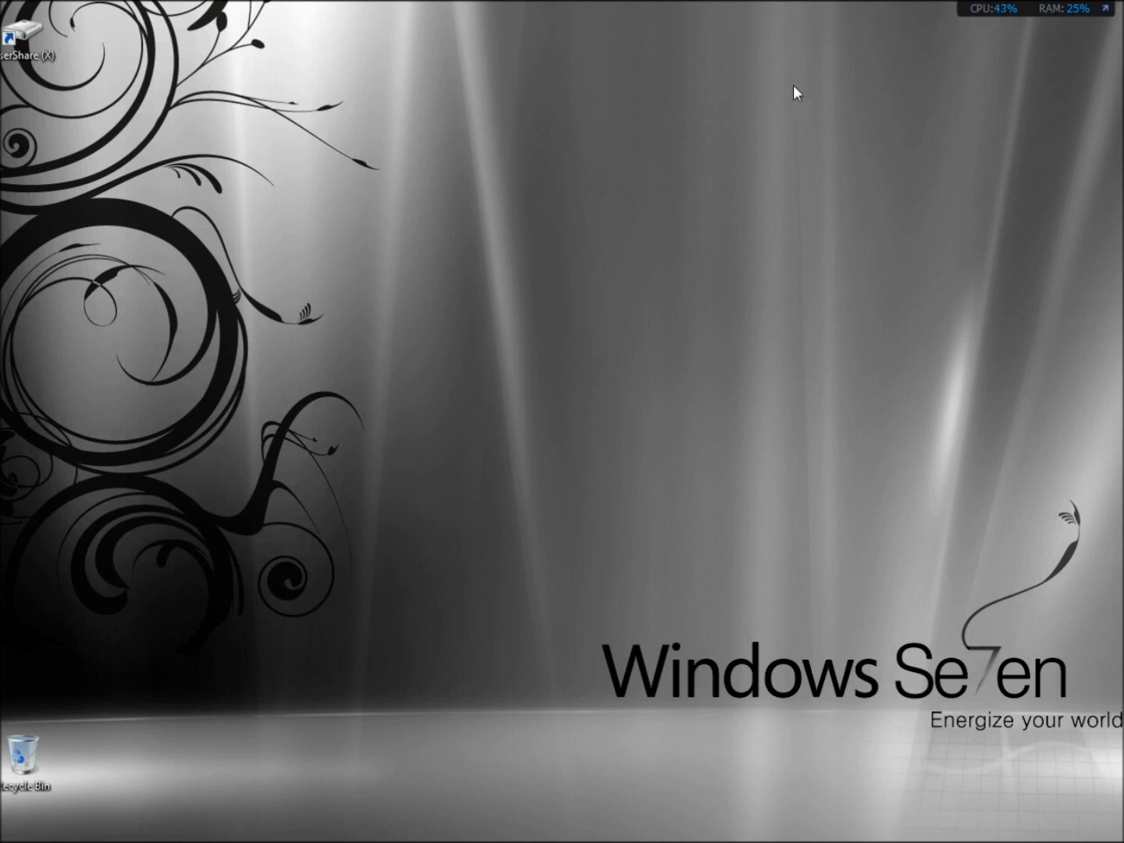
mouse_move(1075, 123)
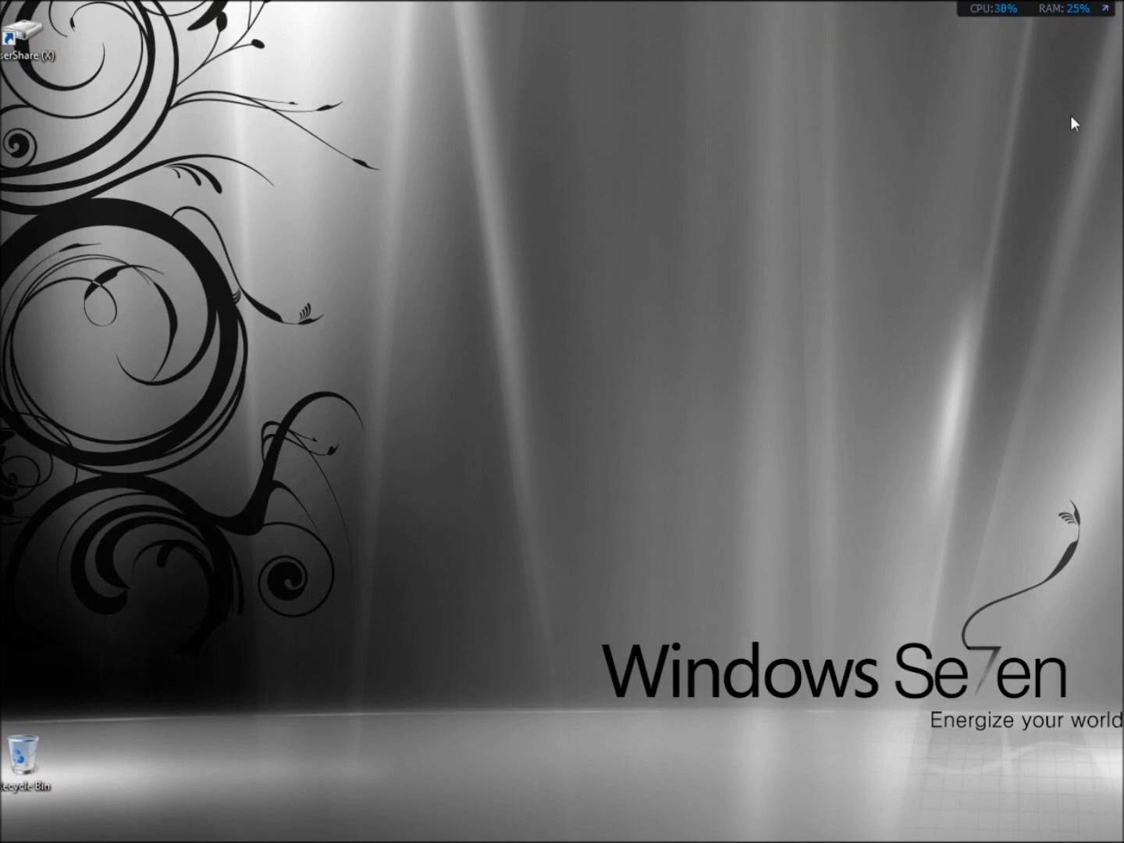
- Launch Control Panel from the Start menu in its category view
click(1106, 829)
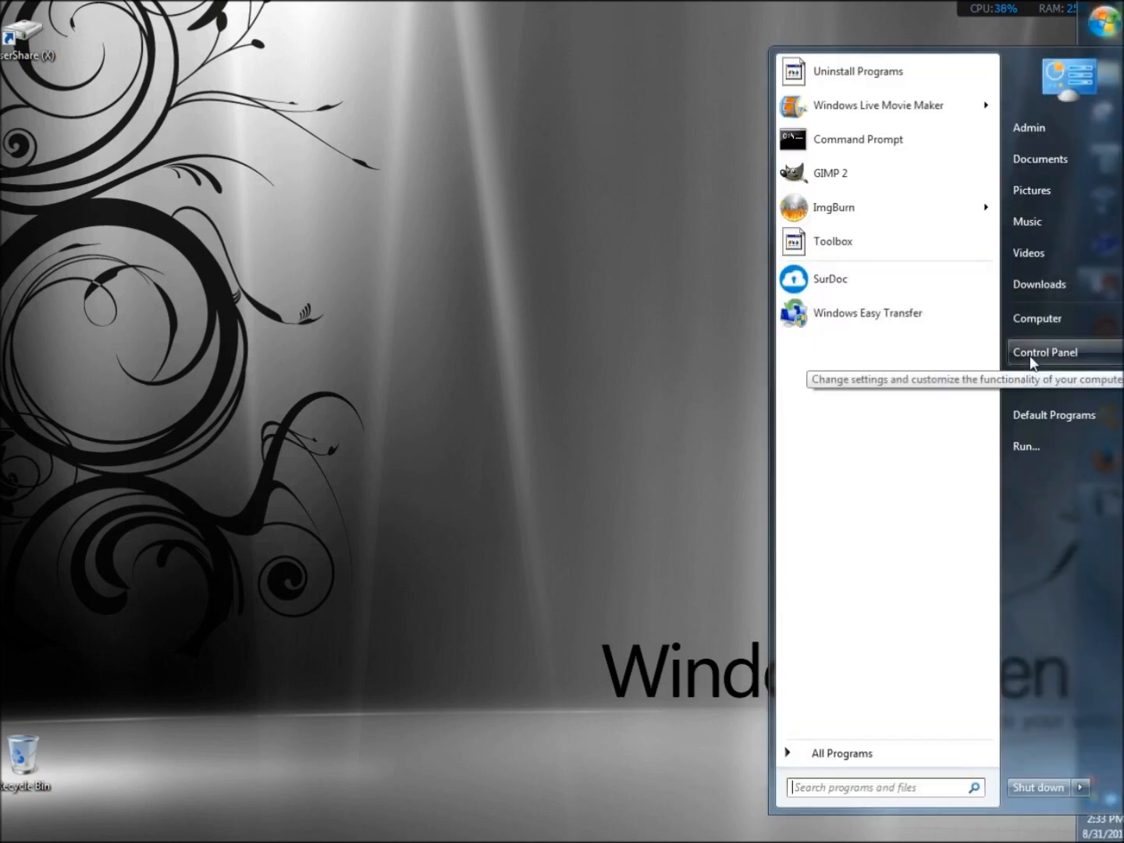
click(1045, 352)
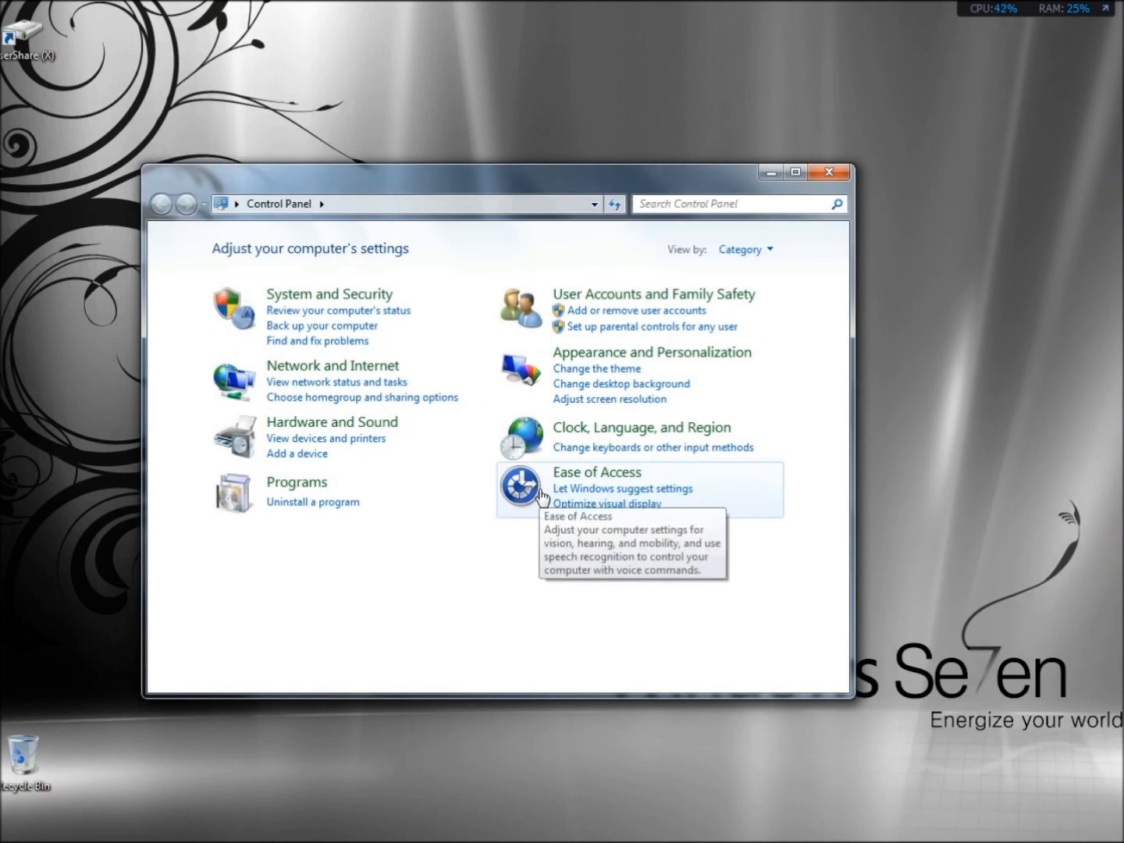
mouse_move(659, 300)
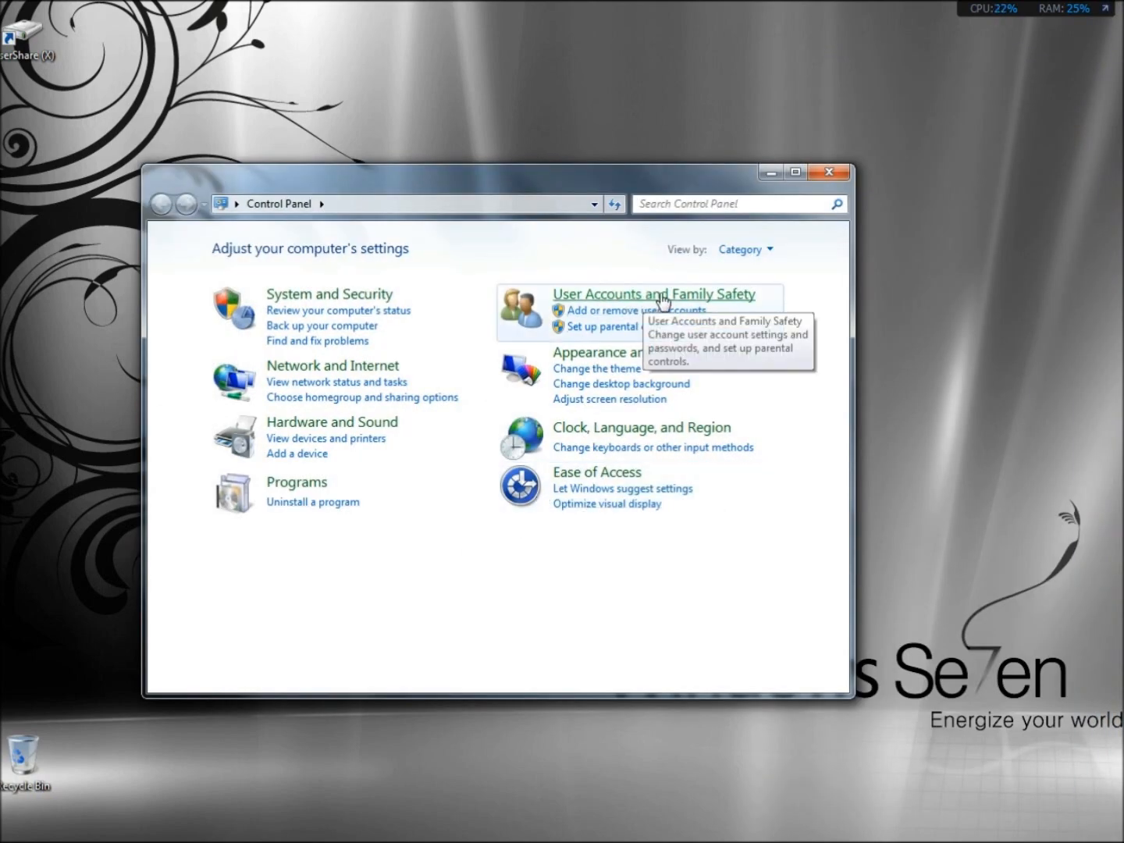
- Enter the User Accounts and Family Safety category
click(654, 294)
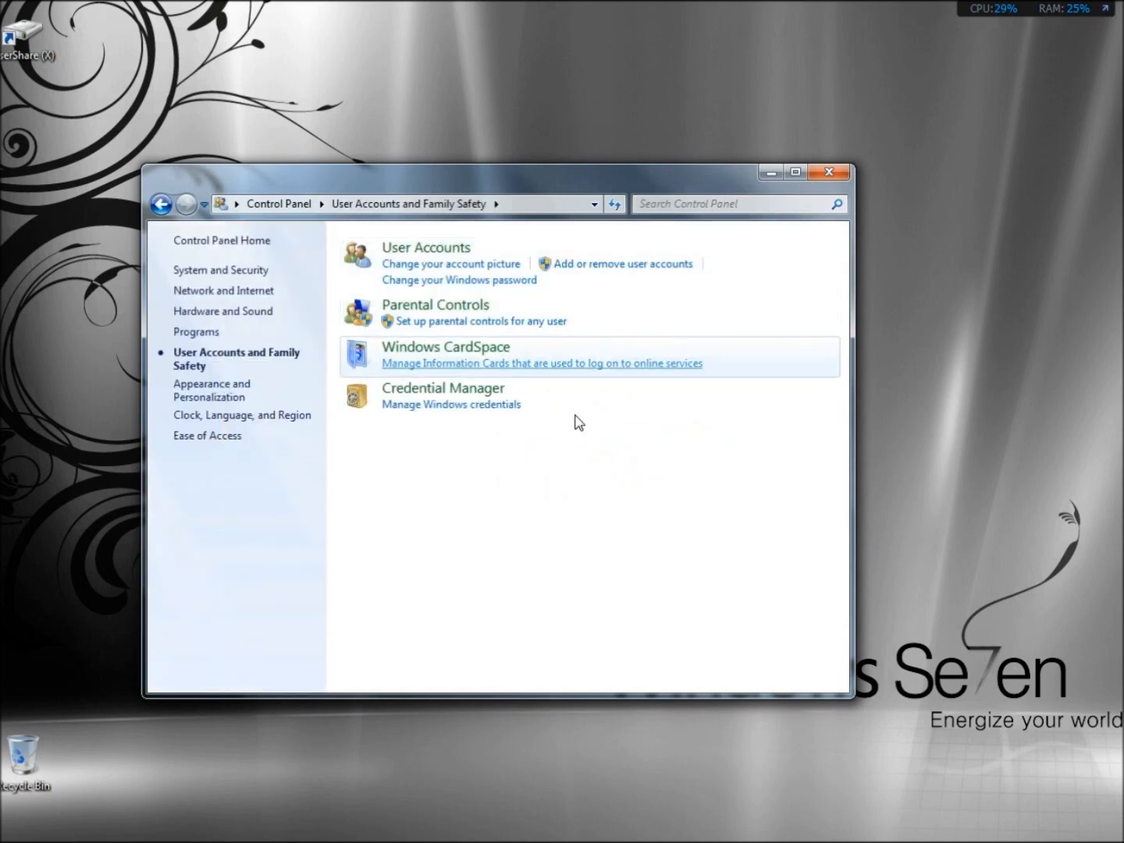
mouse_move(493, 532)
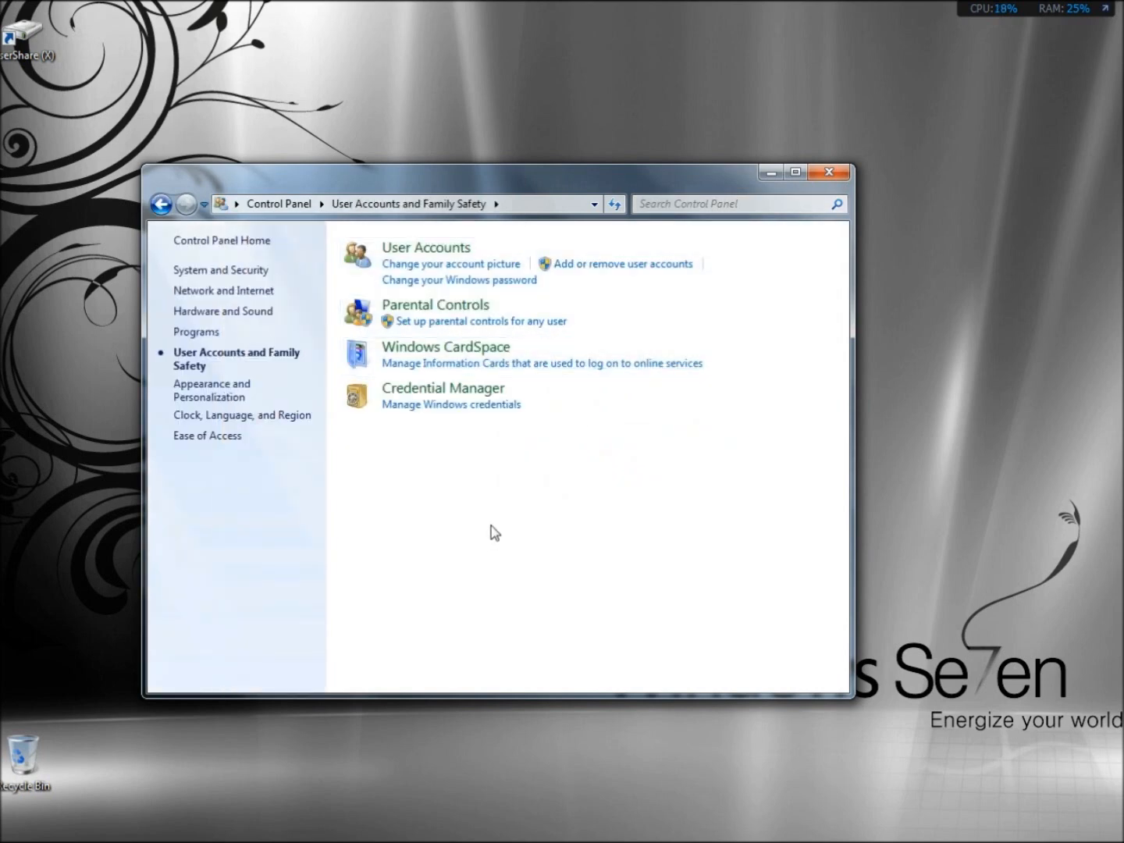
mouse_move(634, 278)
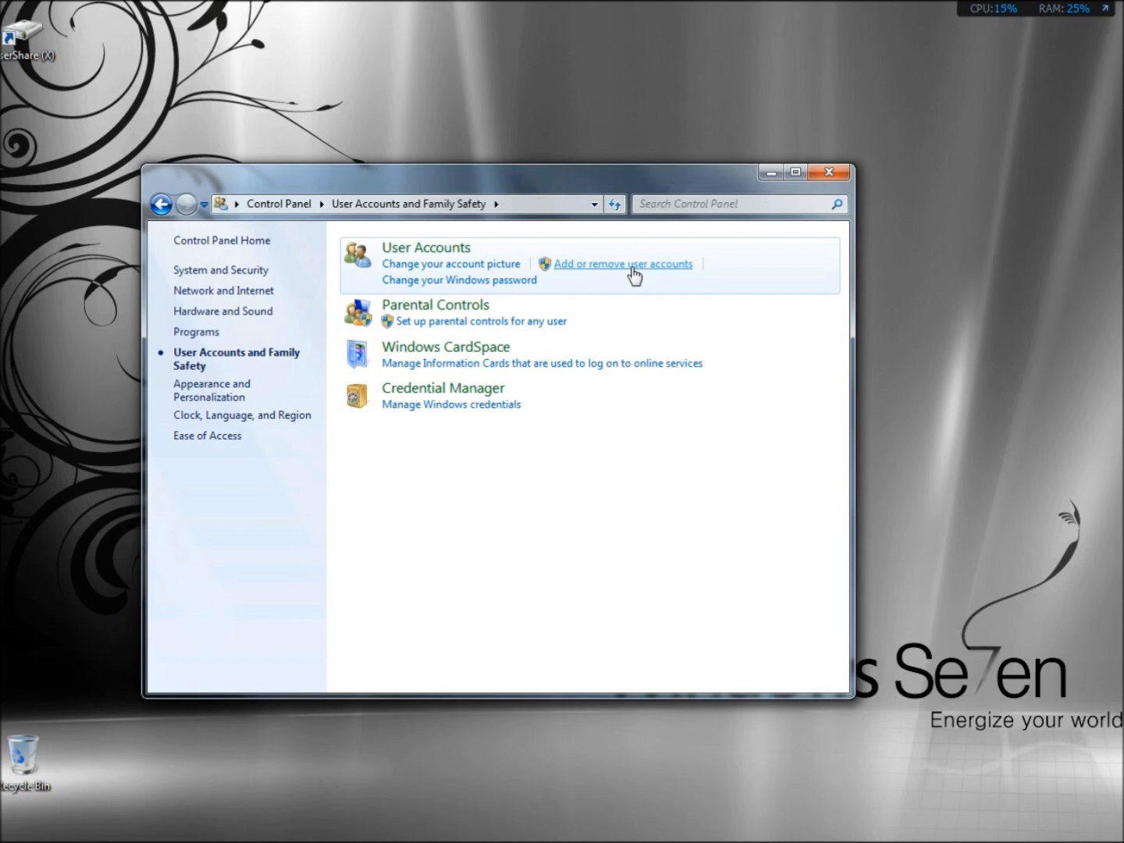
- In Manage Accounts, select the Guest account and turn it on
click(624, 262)
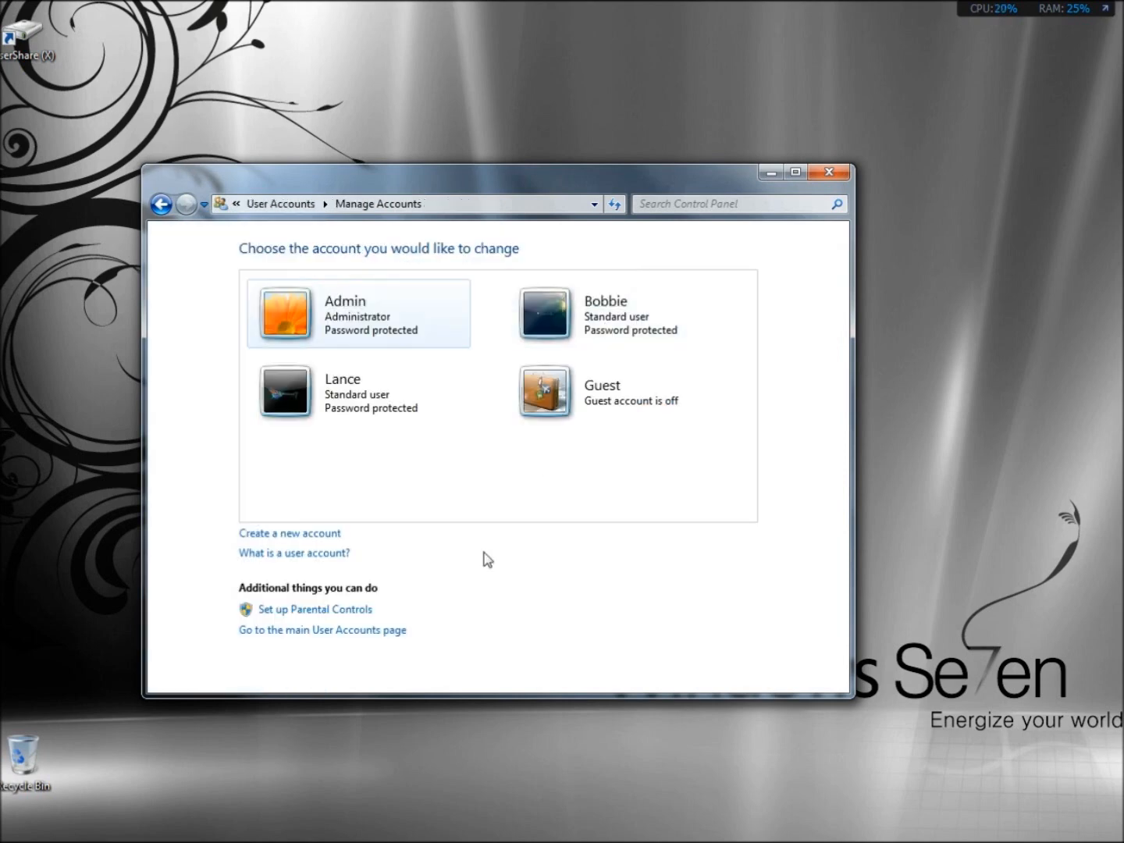
mouse_move(629, 416)
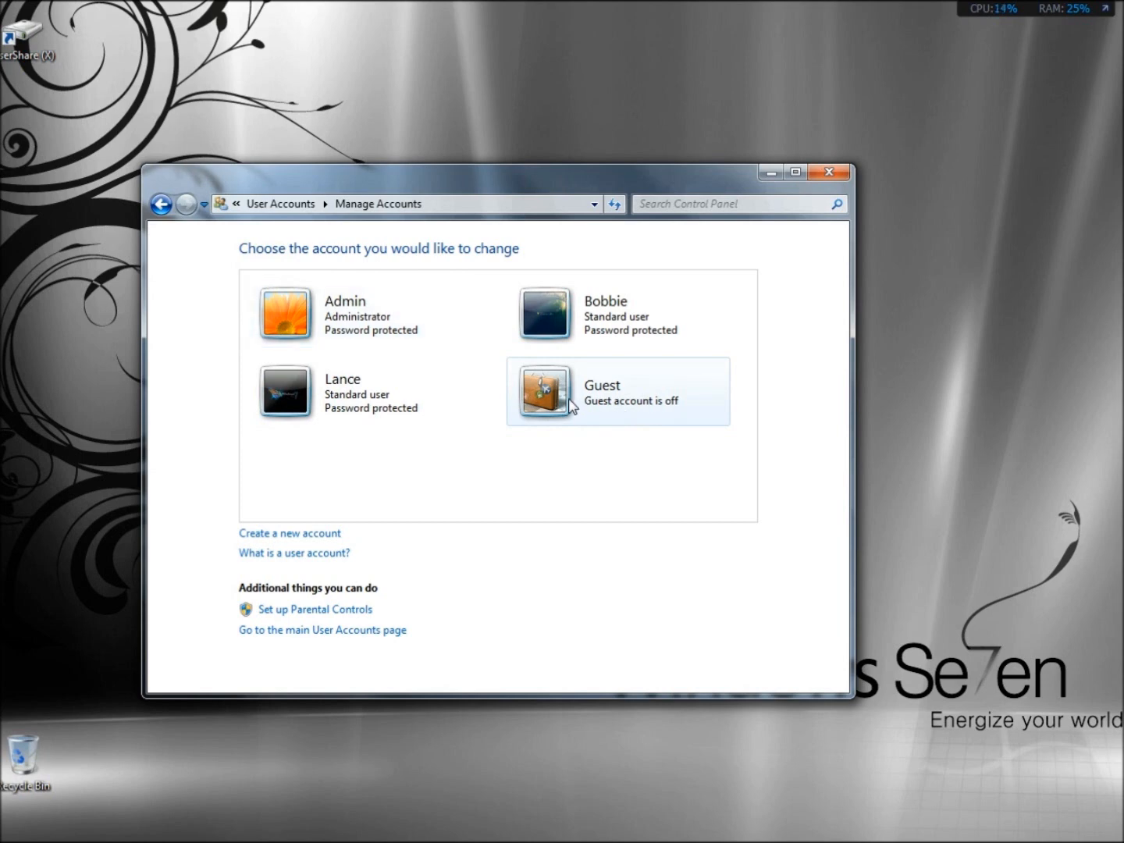
click(617, 392)
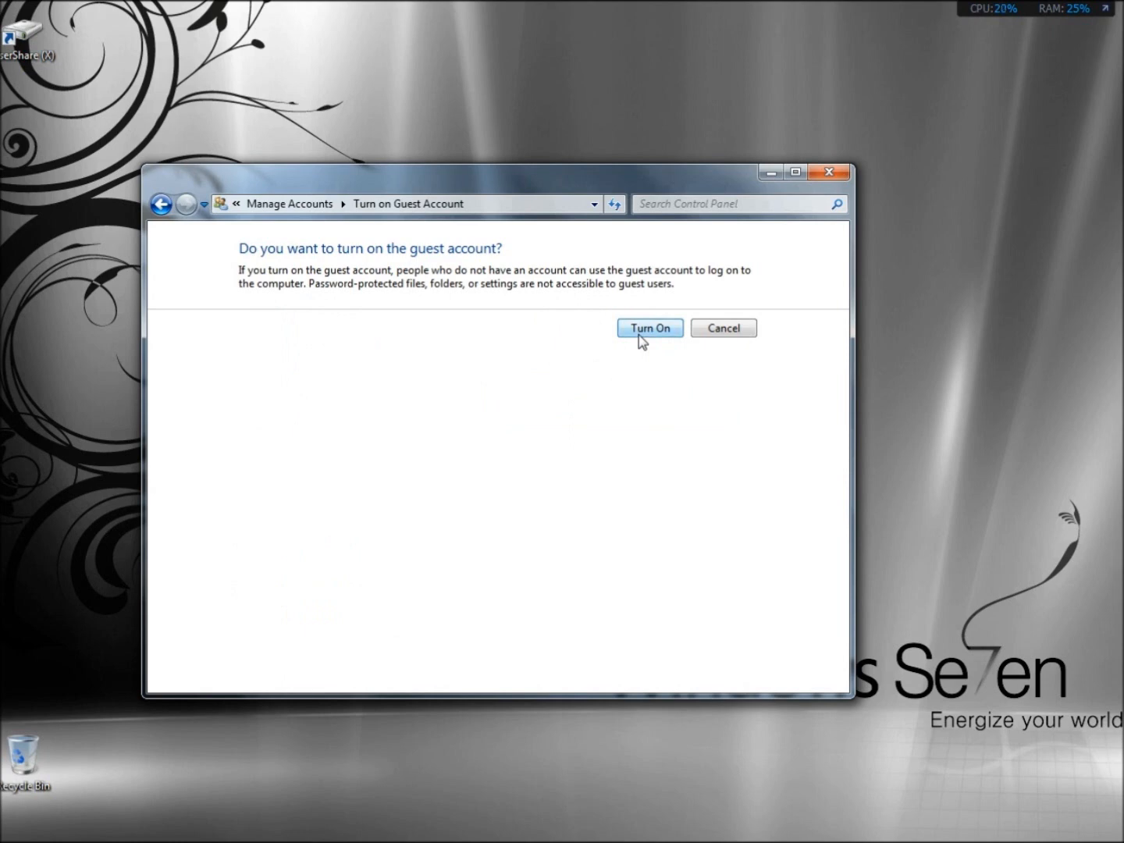
click(649, 328)
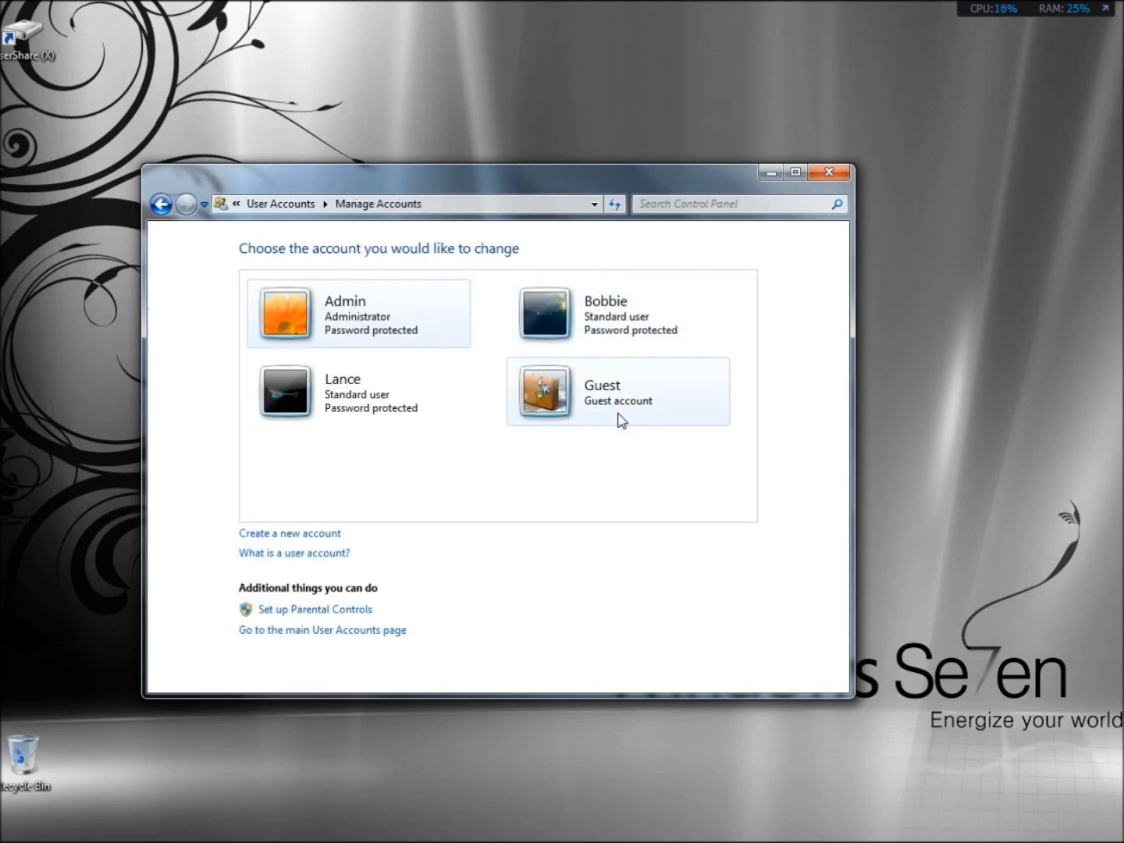